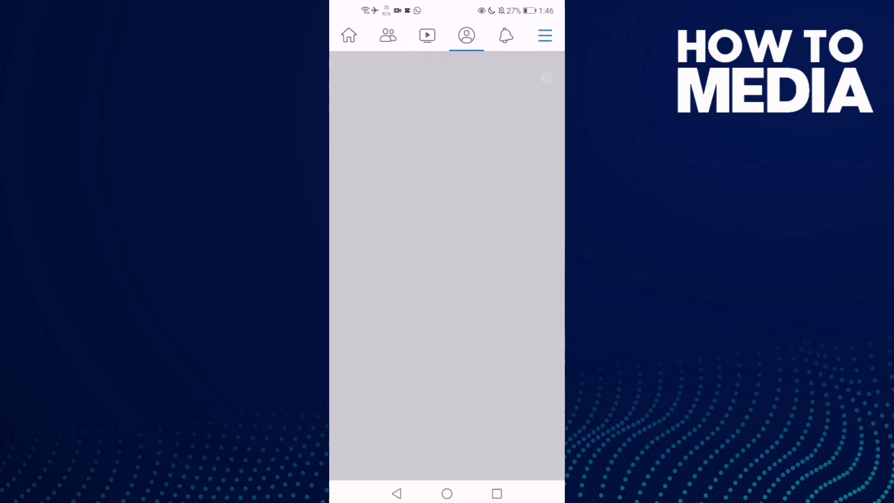
Reach the Menu page and scroll until Settings & Privacy and Log out are visible
left_click(544, 35)
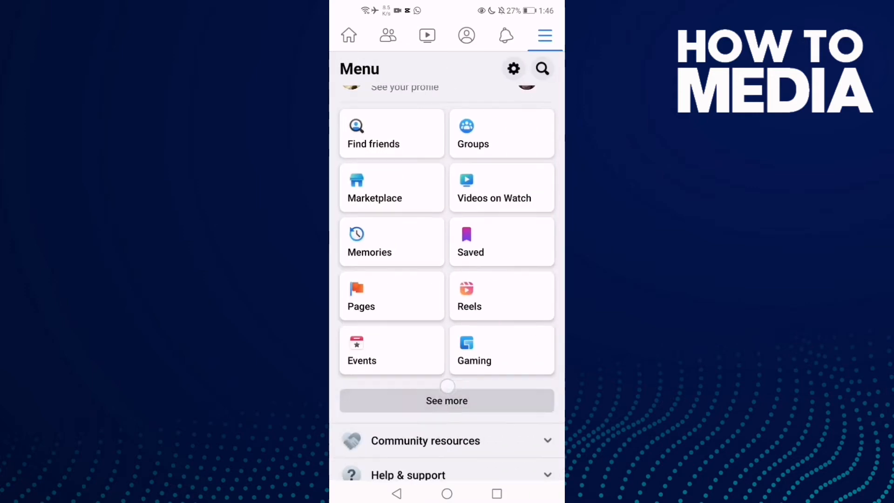
scroll("down", 3)
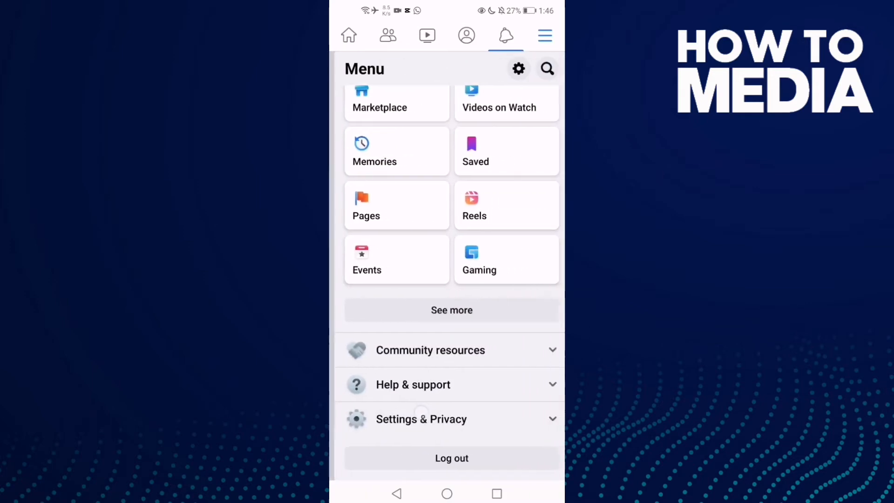
Expand Settings & Privacy and navigate to the profile's About page listing work, education and places lived
left_click(421, 420)
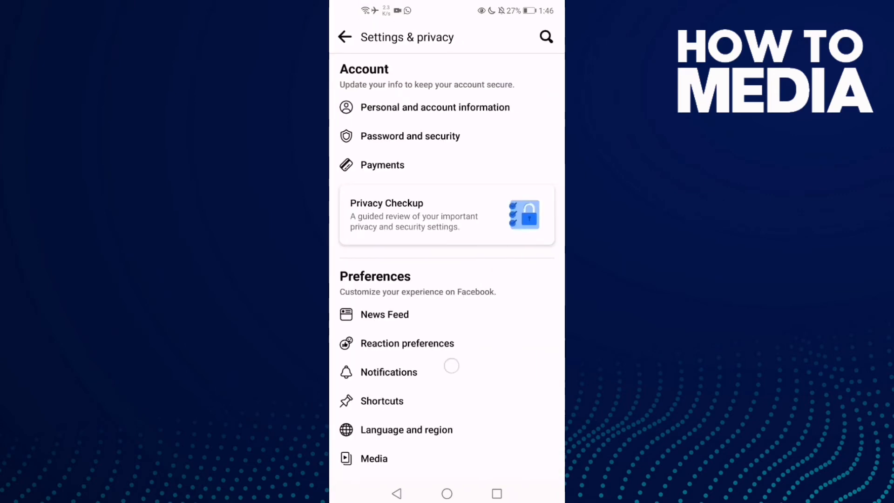
scroll("down", 3)
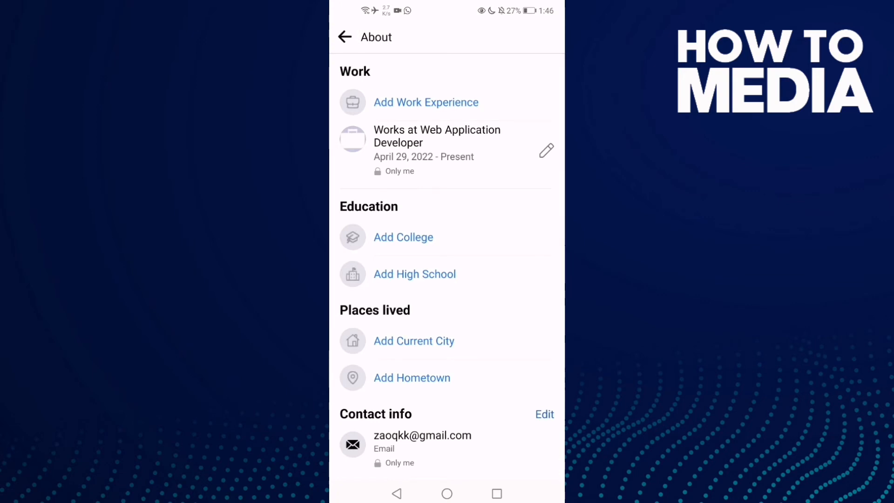
scroll("down", 3)
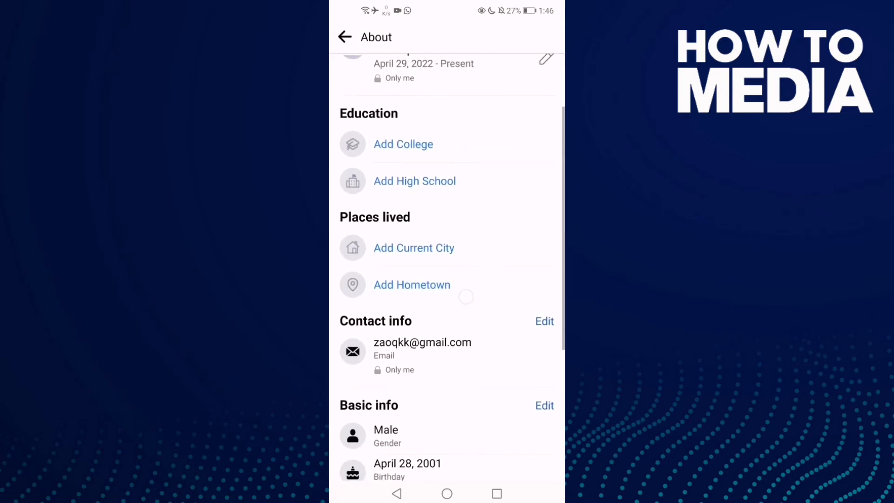
scroll("down", 3)
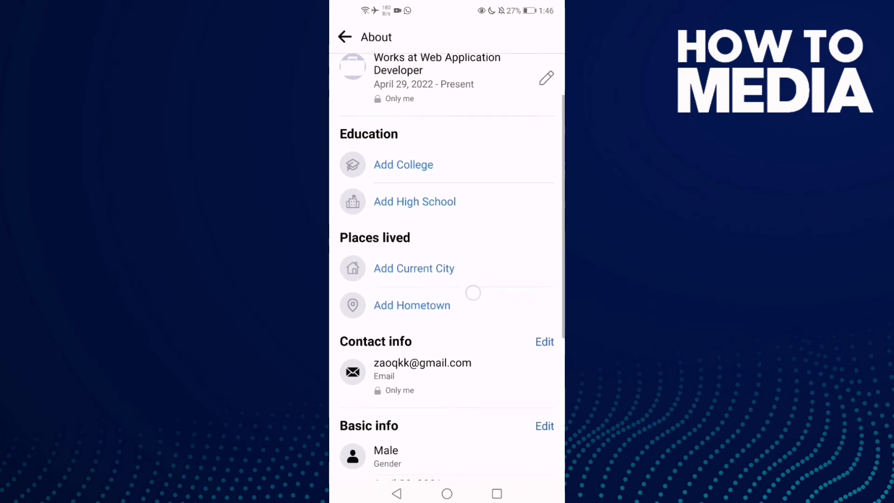
scroll("down", 3)
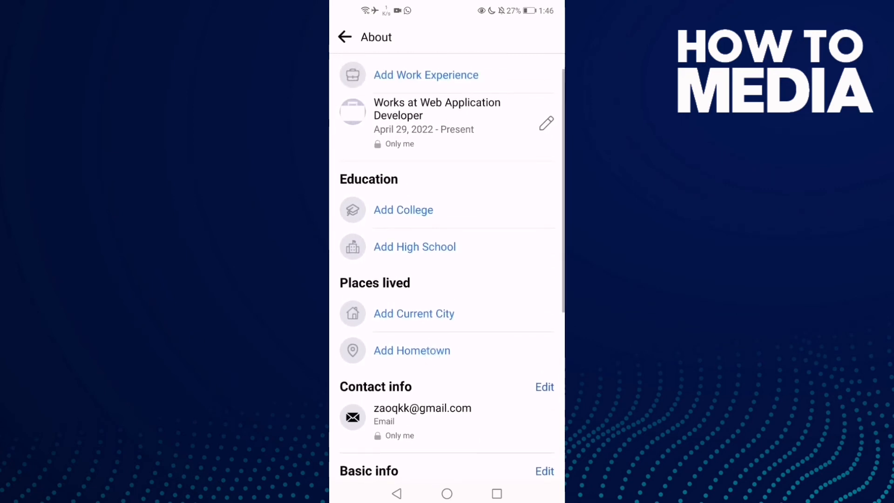
scroll("down", 3)
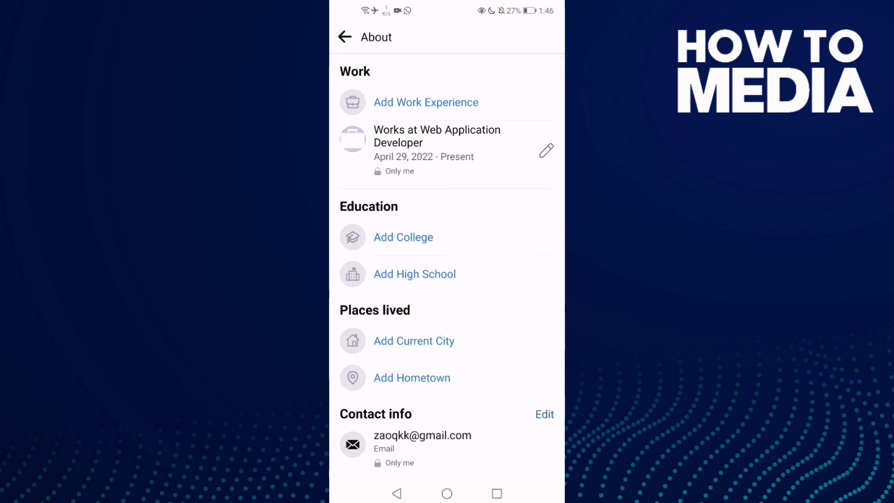